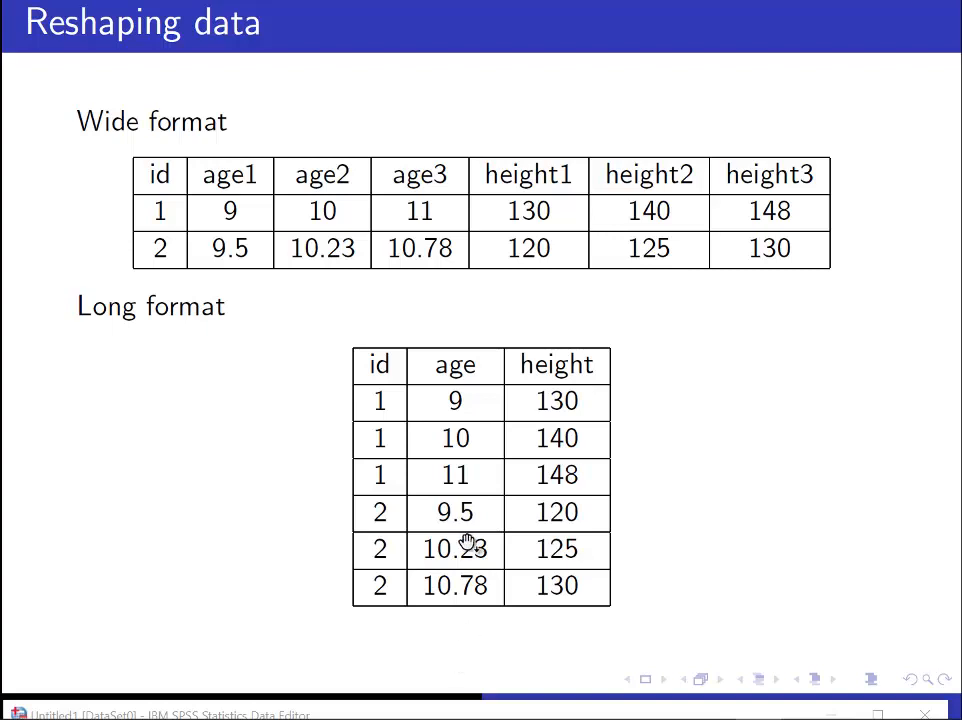
pyautogui.moveTo(458, 465)
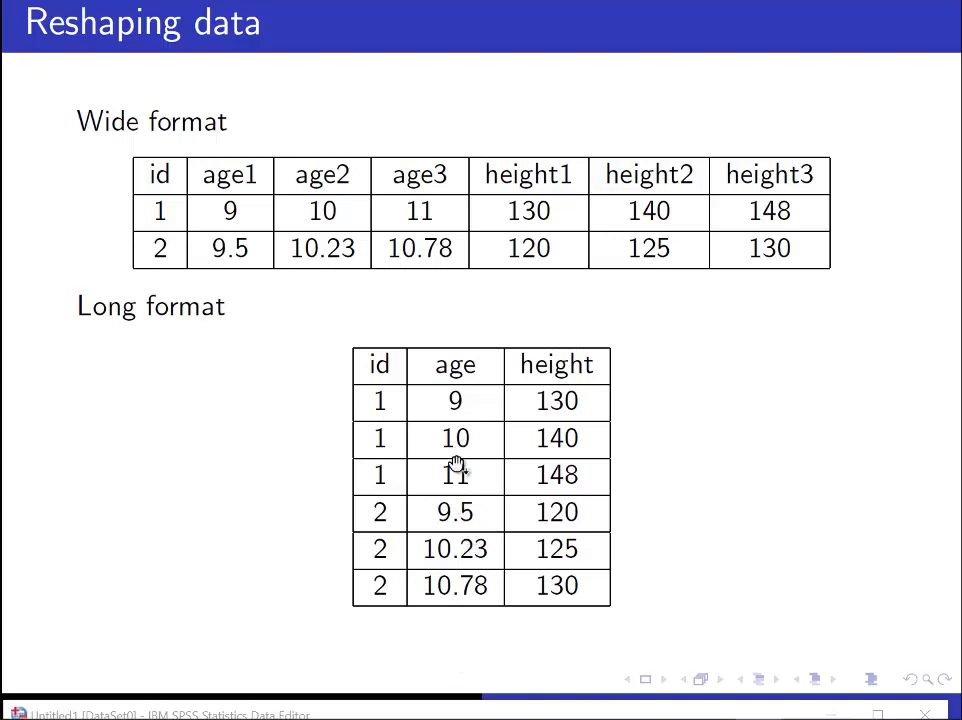
pyautogui.moveTo(430, 690)
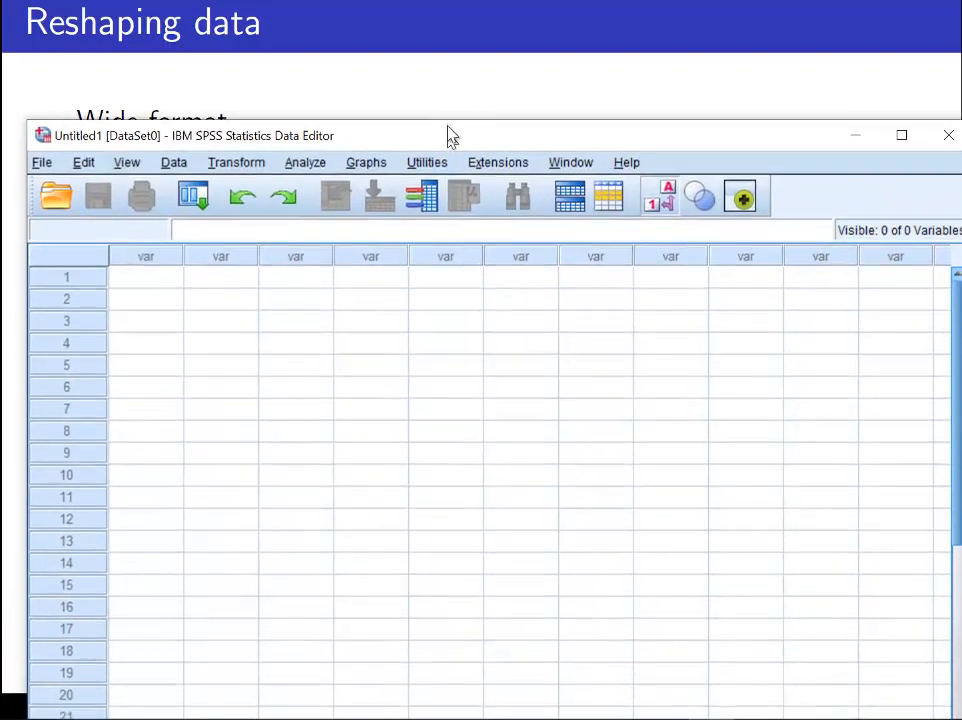
# Create a new syntax document from the File menu for the wide.sav GET command.
pyautogui.click(42, 133)
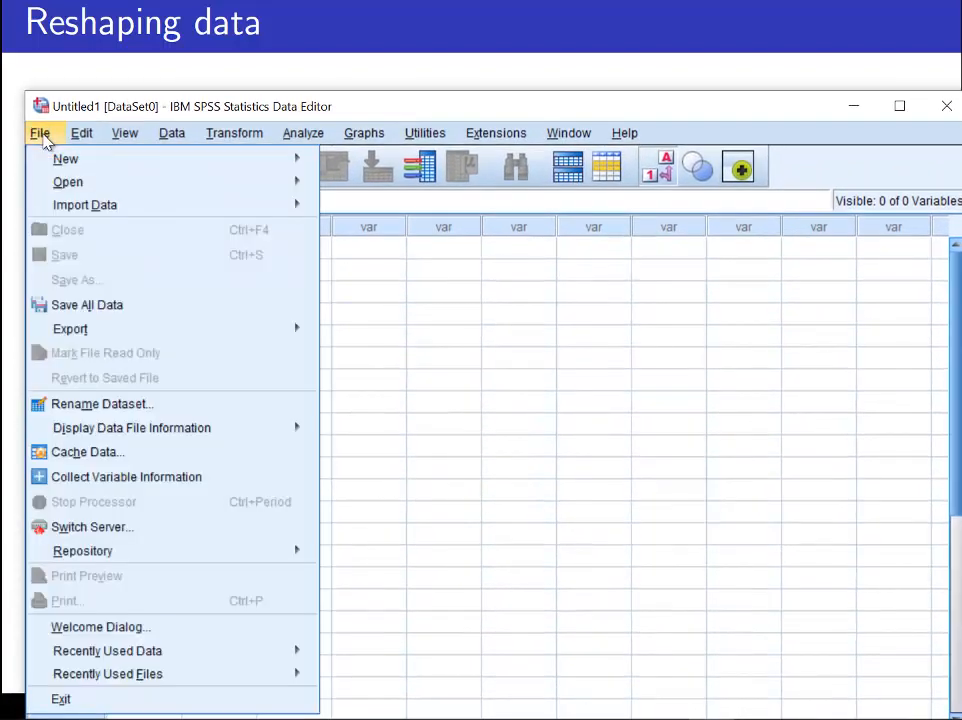
pyautogui.moveTo(65, 158)
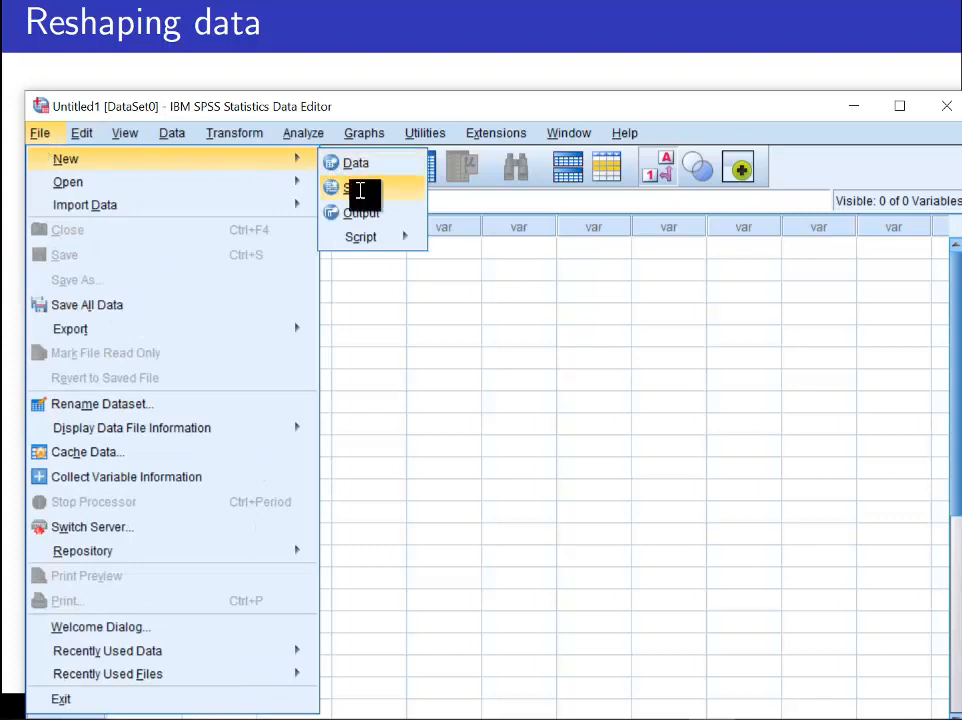
pyautogui.click(362, 187)
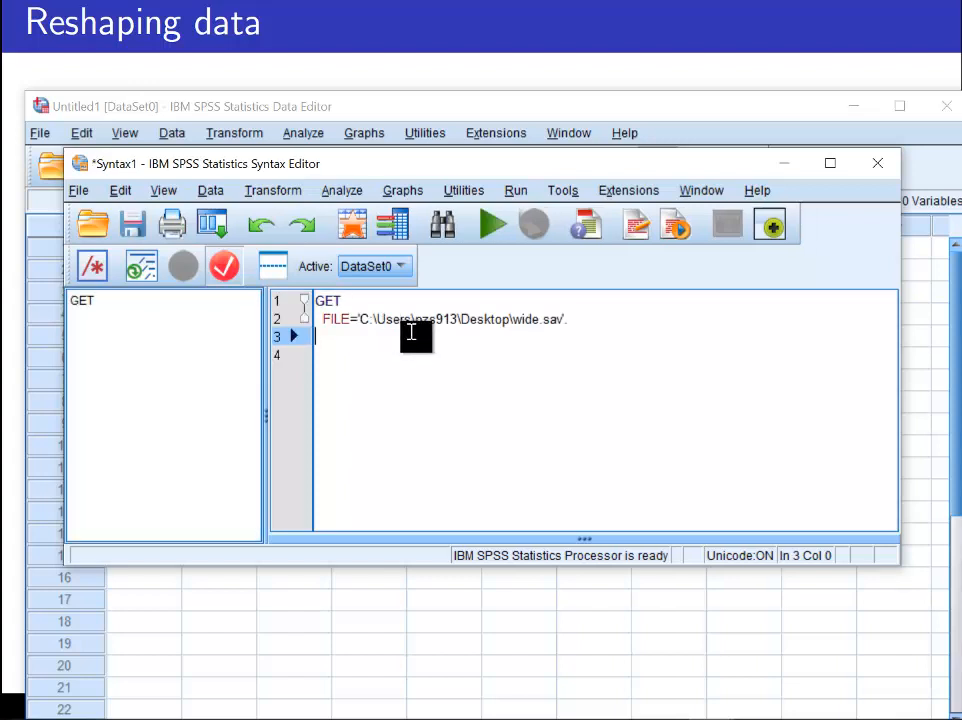
pyautogui.moveTo(481, 362)
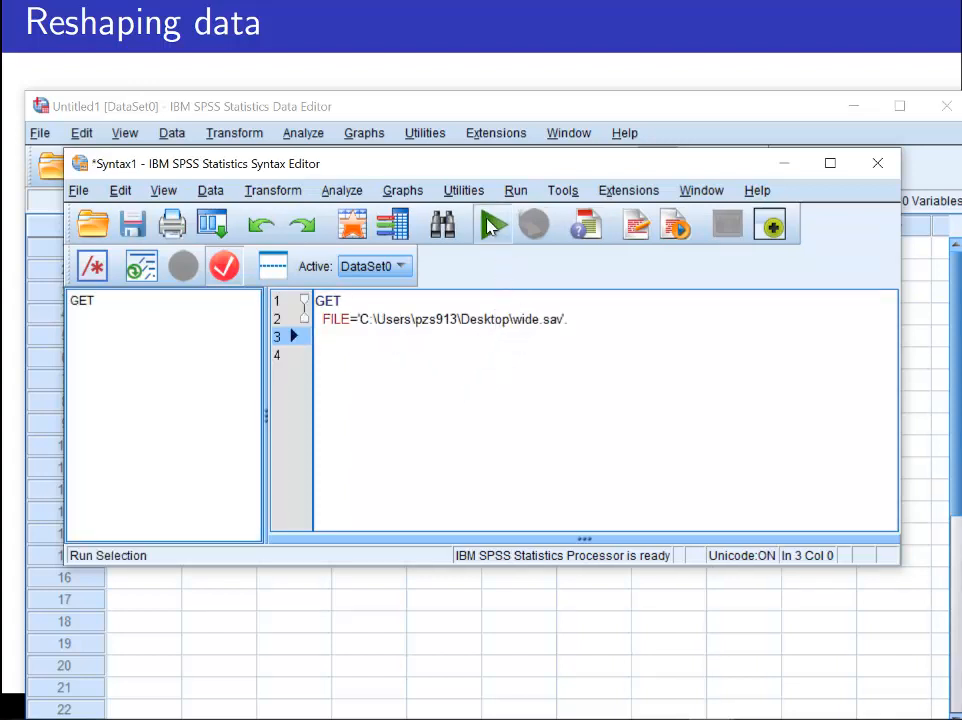
# Run the selected GET FILE command that loads wide.sav.
pyautogui.moveTo(322, 319); pyautogui.dragTo(575, 319)
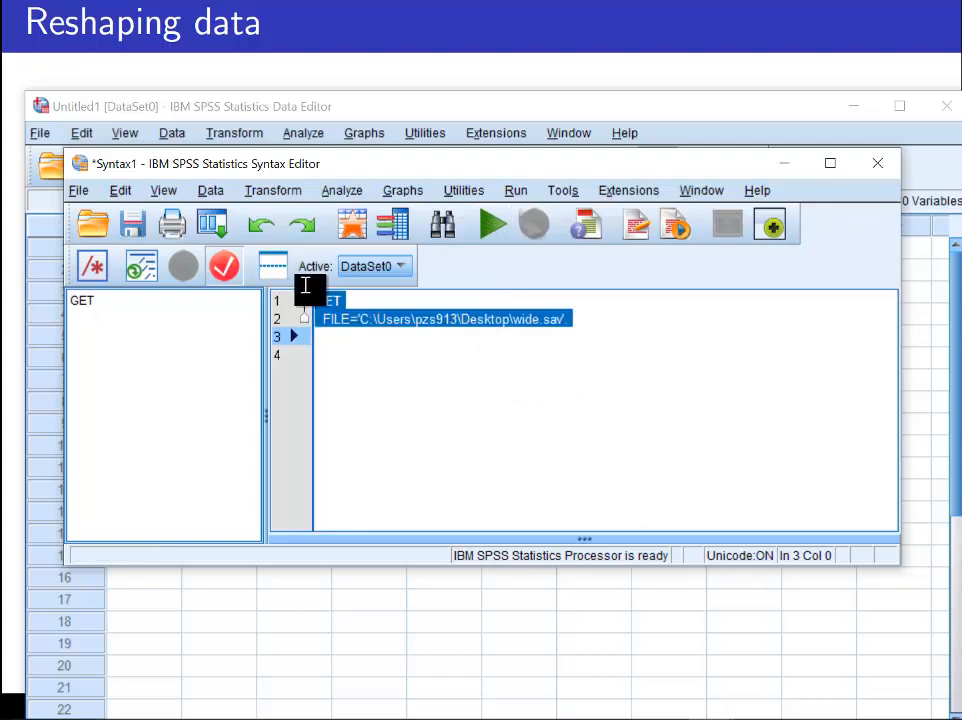
pyautogui.click(492, 223)
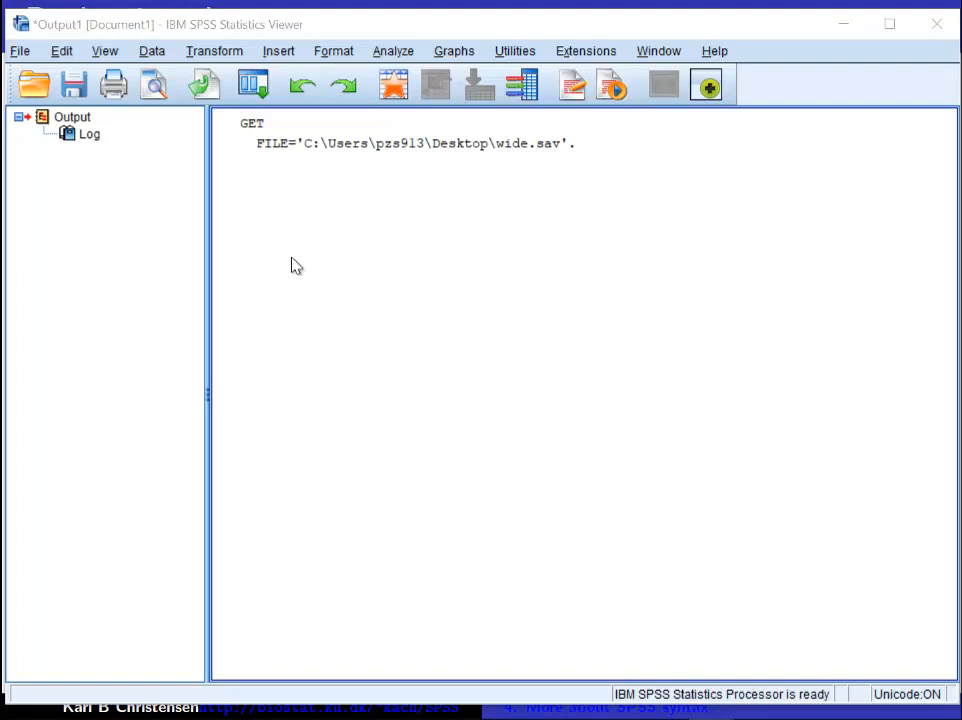
pyautogui.moveTo(279, 182)
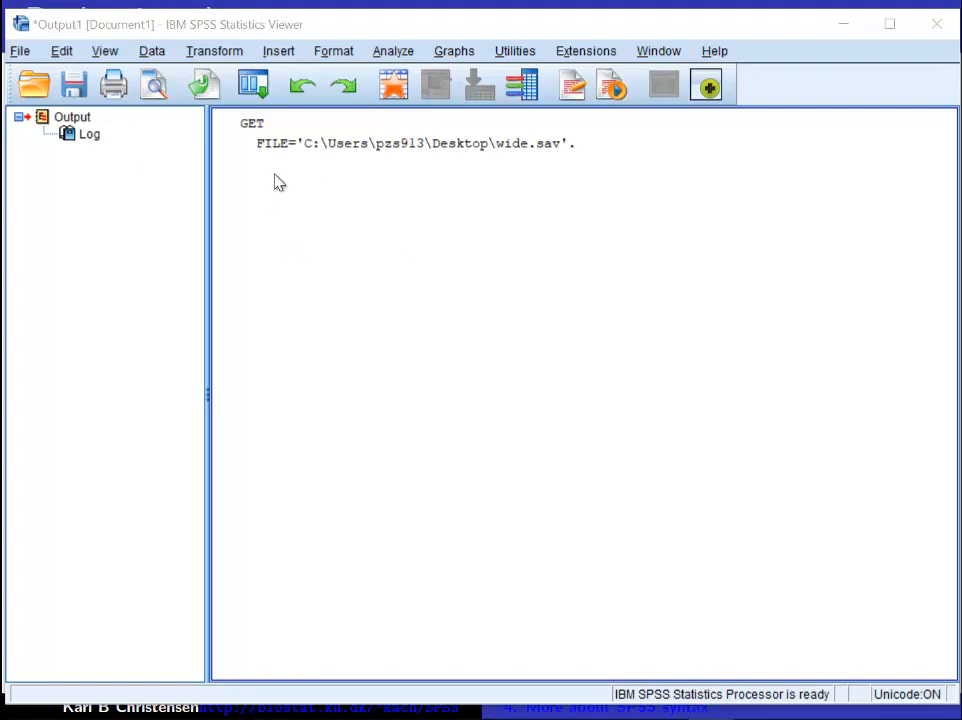
pyautogui.moveTo(323, 269)
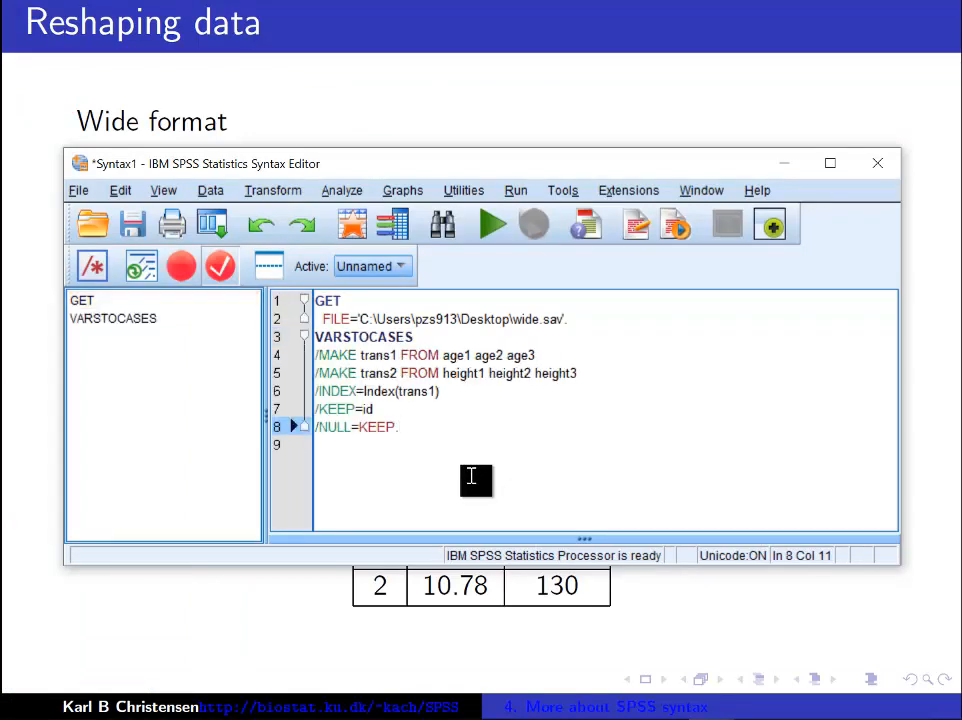
pyautogui.moveTo(476, 472)
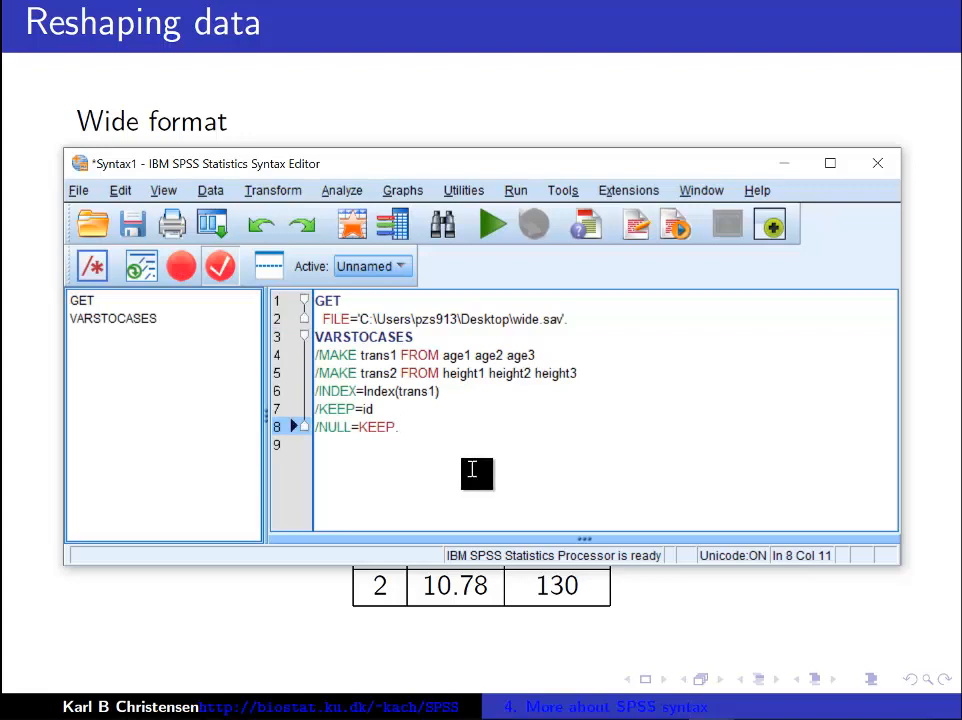
pyautogui.moveTo(333, 345)
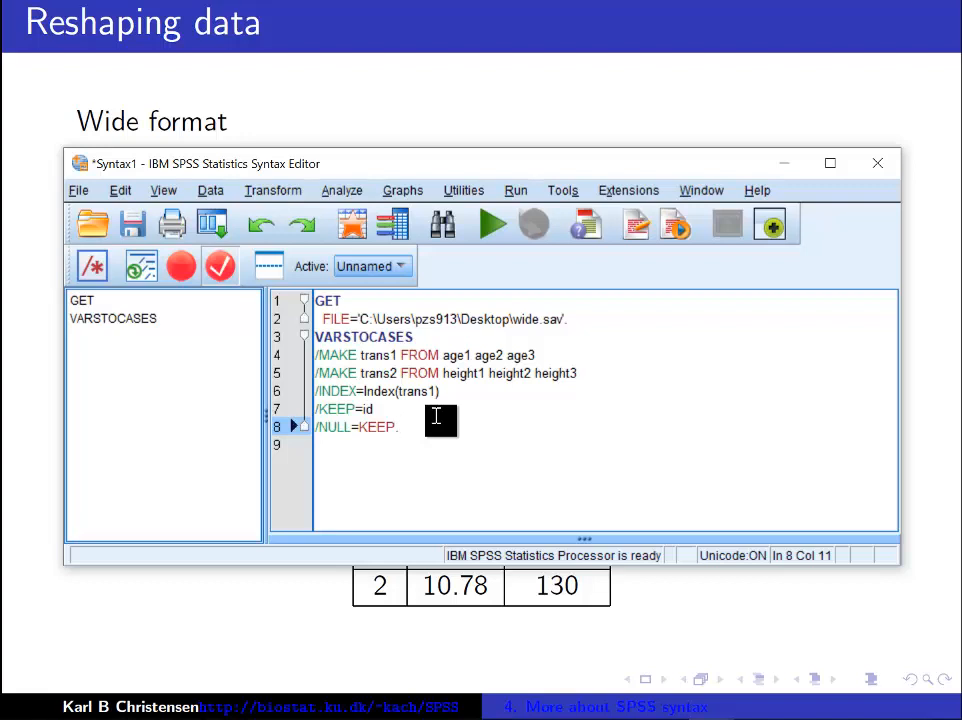
# Place the cursor in the VARSTOCASES syntax to edit the trans1 variable name.
pyautogui.click(492, 224)
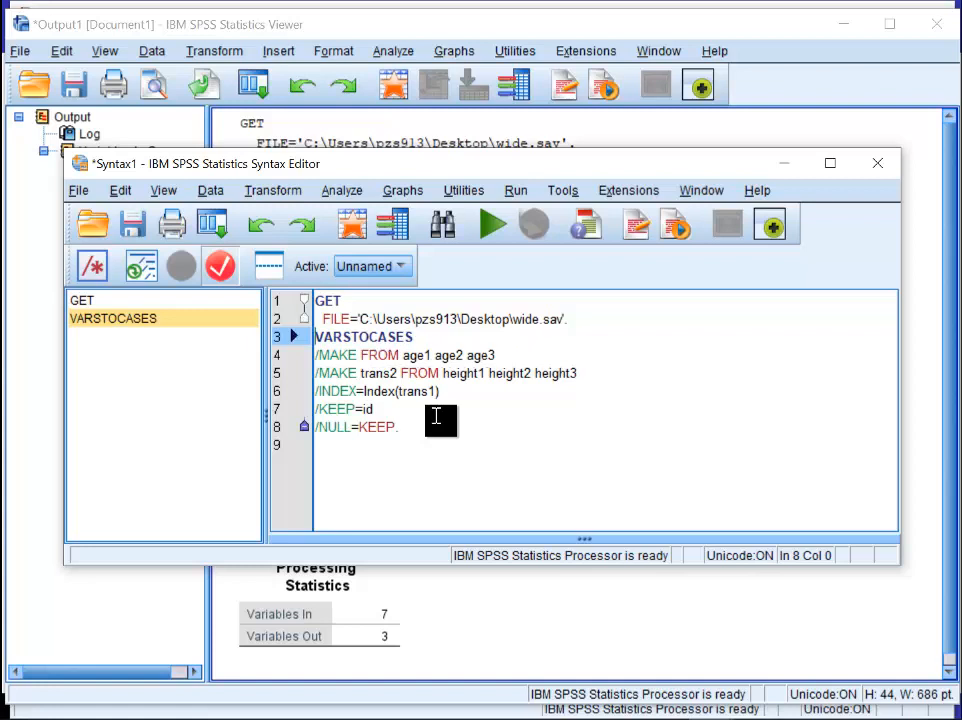
# Type 'age' as the name of the stacked age variable.
pyautogui.write('age')
pyautogui.write('heigh')
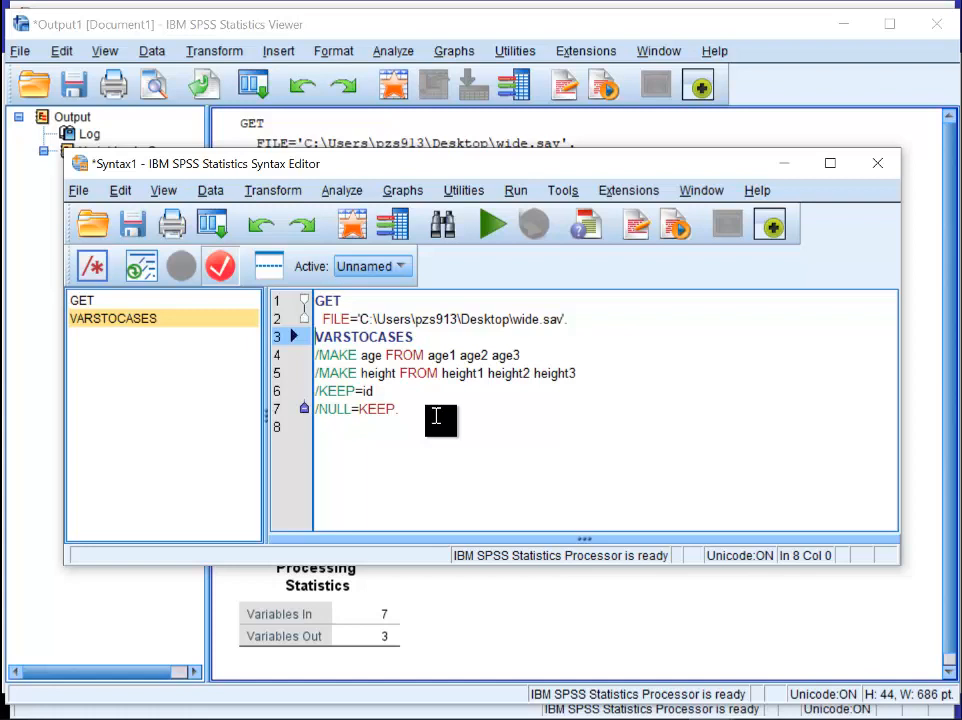
pyautogui.moveTo(383, 370)
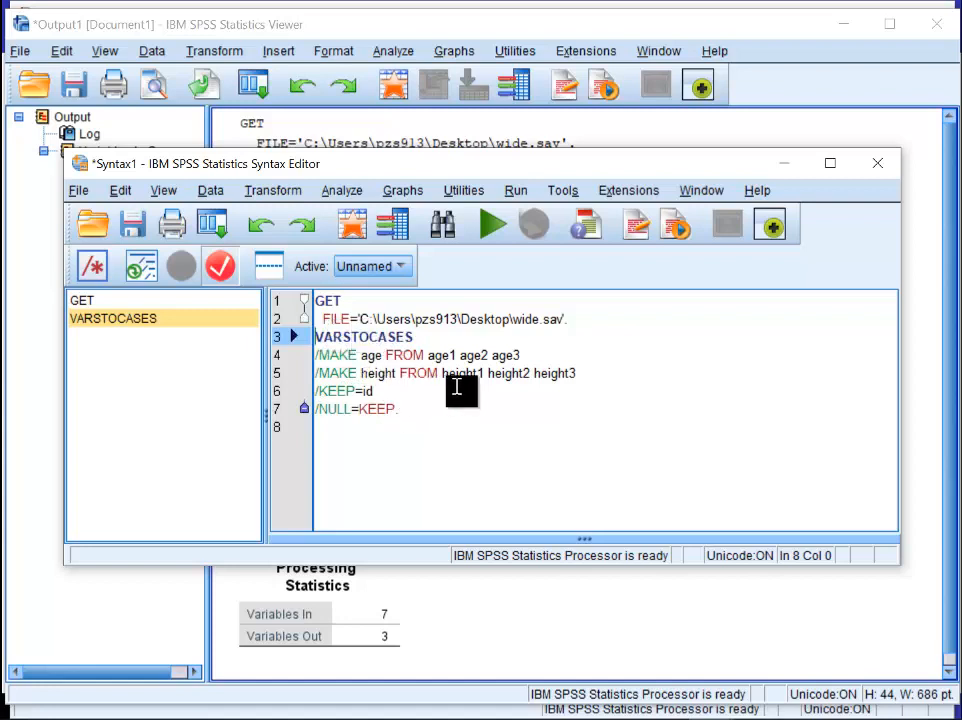
# Run all the syntax to produce long-format data with id, age and height.
pyautogui.press('ctrl+a')
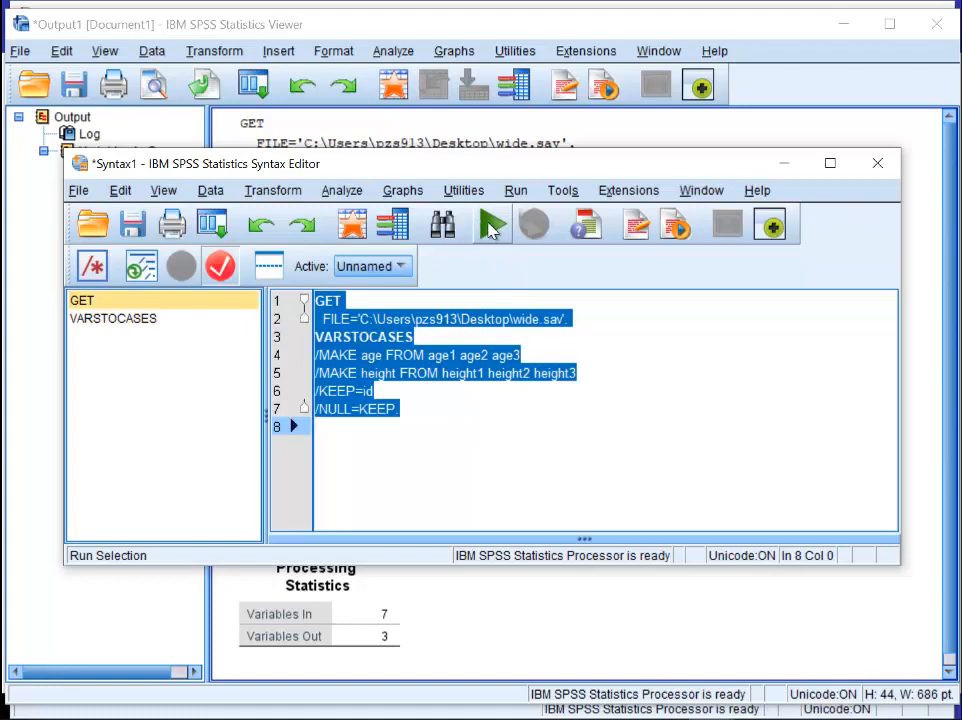
pyautogui.click(491, 223)
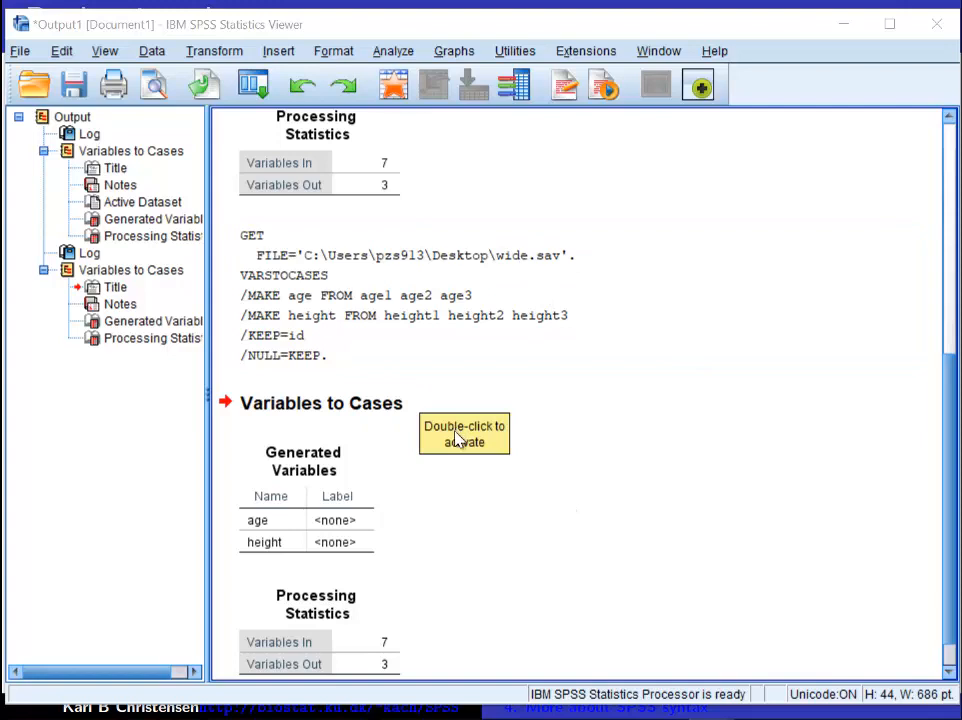
pyautogui.doubleClick(464, 434)
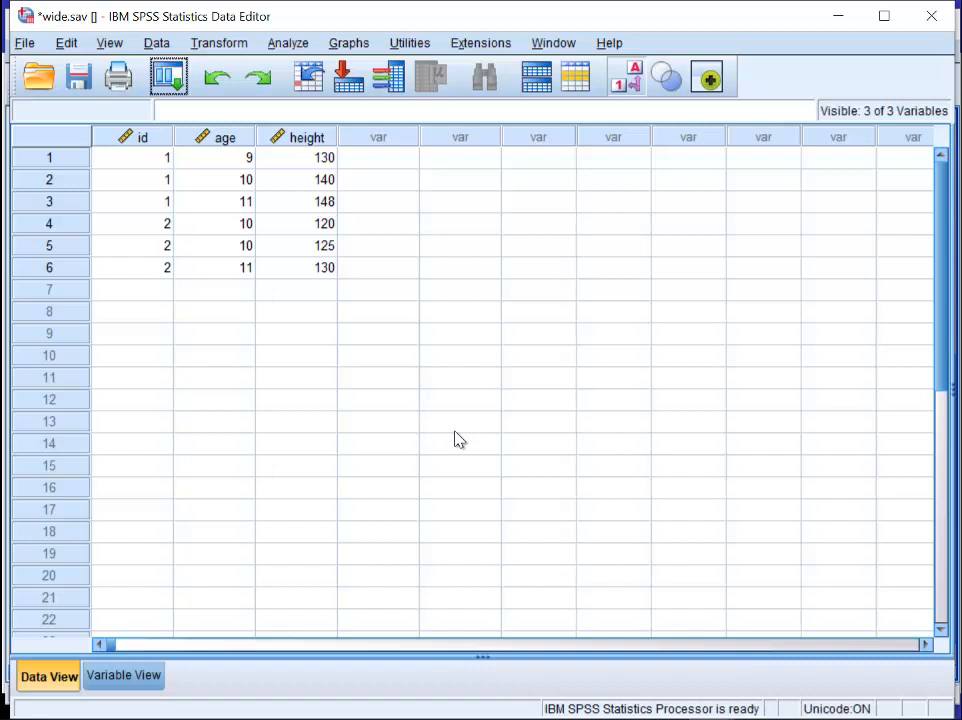
pyautogui.moveTo(478, 389)
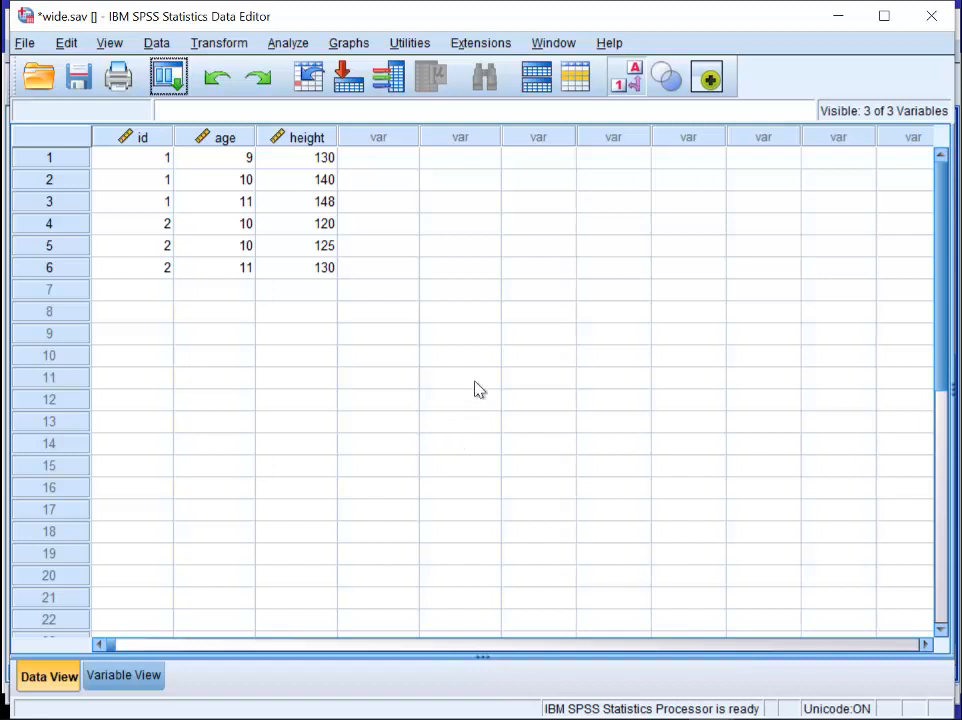
pyautogui.moveTo(434, 373)
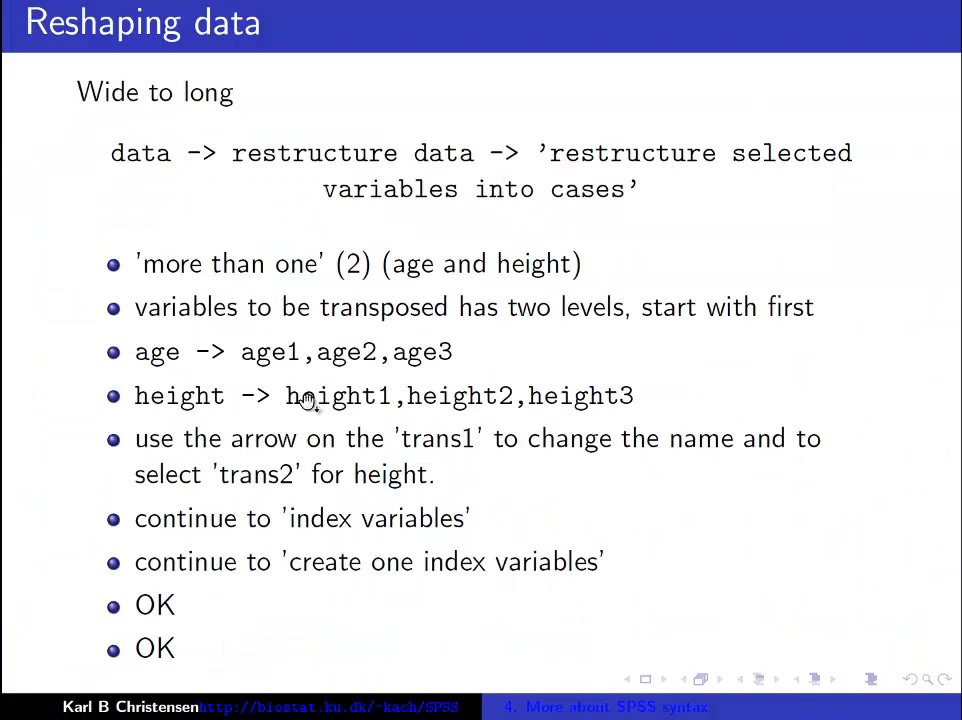
pyautogui.moveTo(585, 565)
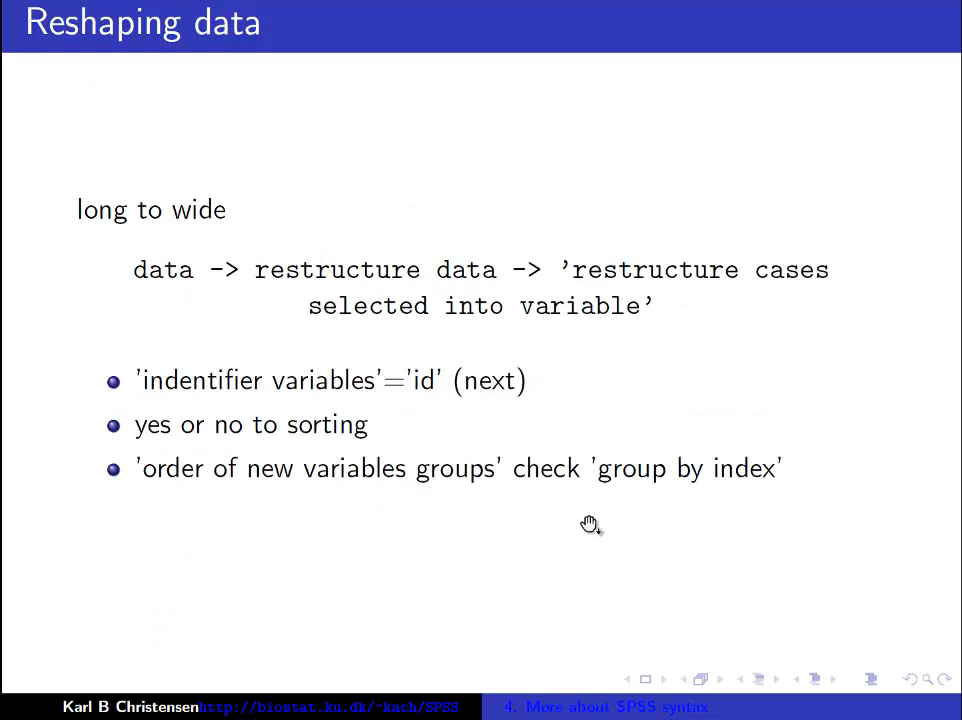
pyautogui.moveTo(190, 340)
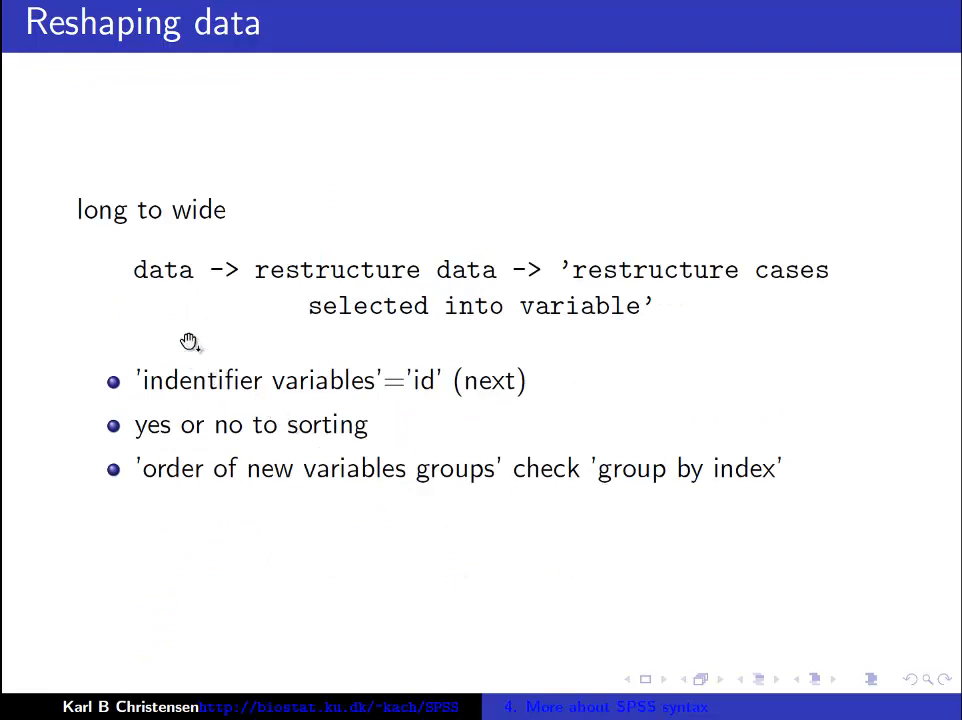
pyautogui.moveTo(100, 210)
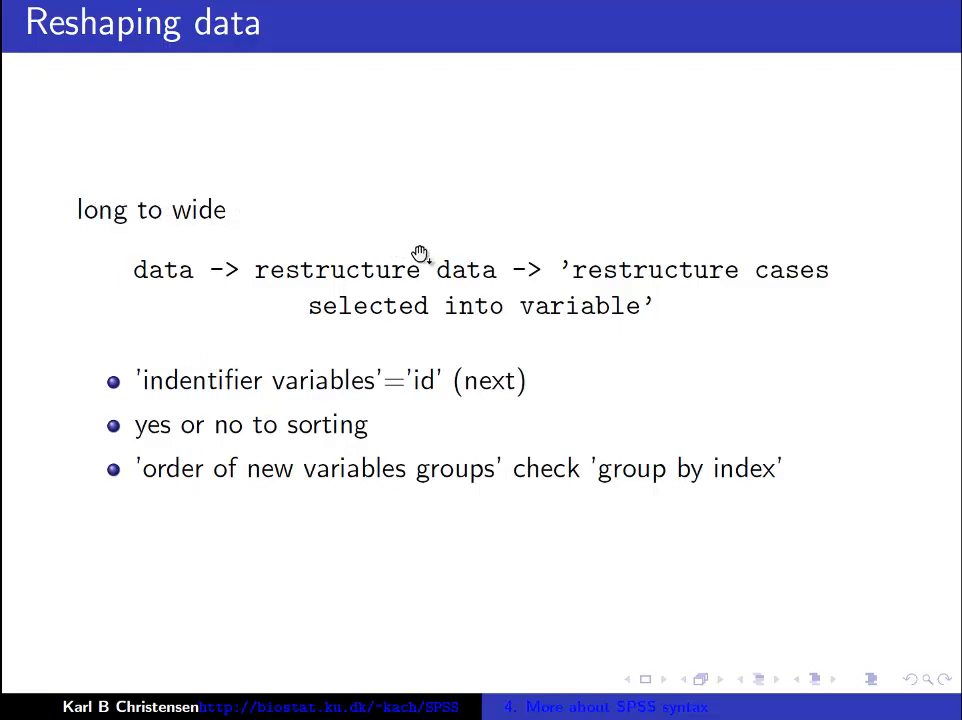
pyautogui.moveTo(385, 290)
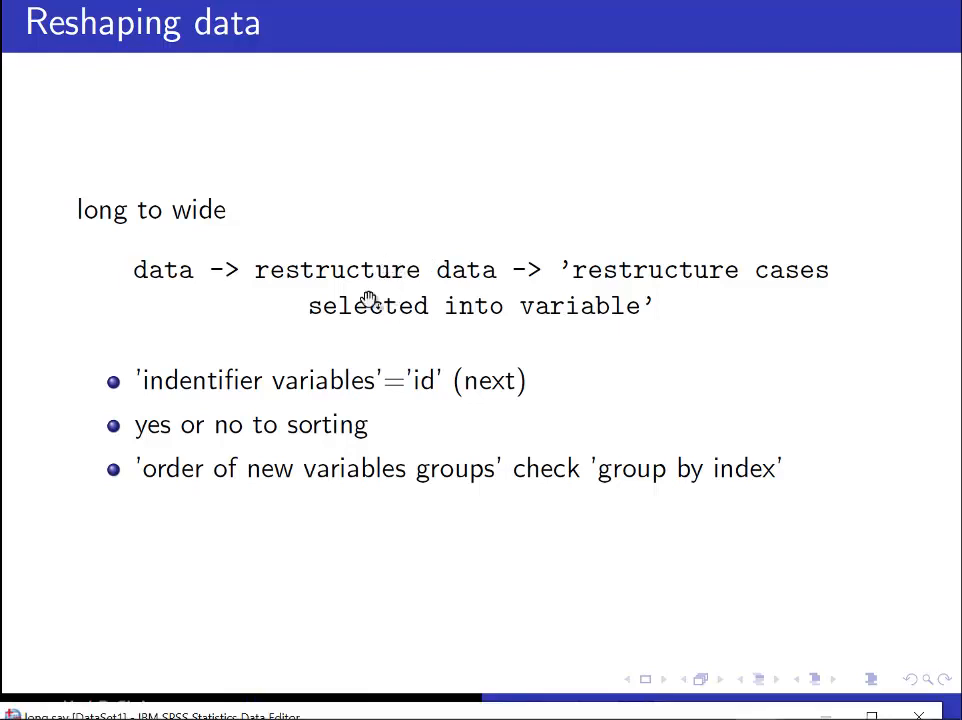
pyautogui.moveTo(422, 668)
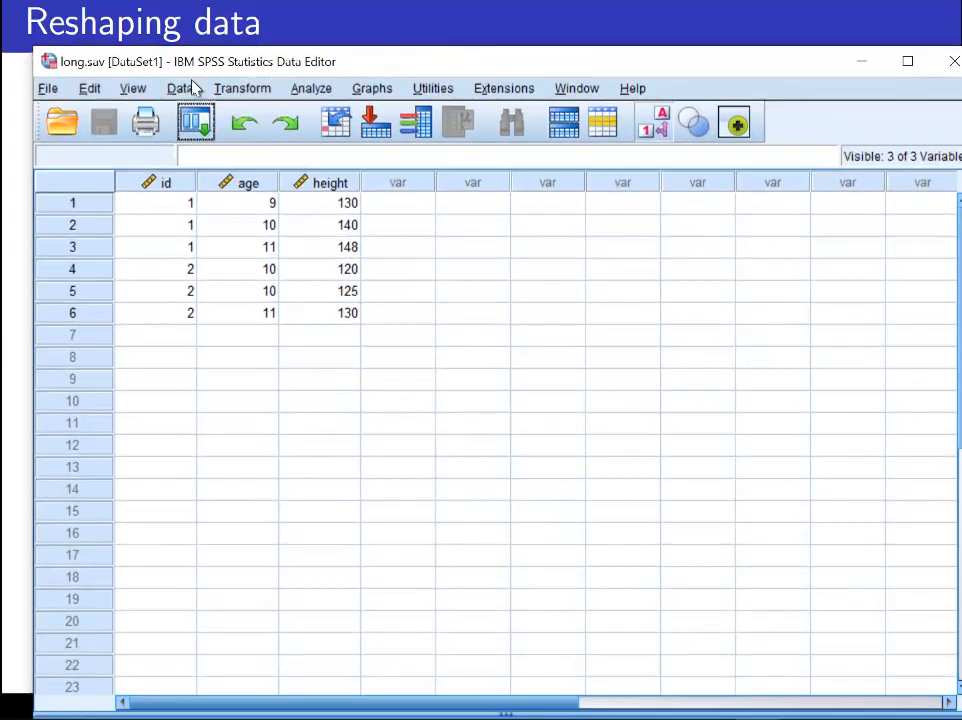
# Launch Data > Restructure on the long.sav data.
pyautogui.click(179, 88)
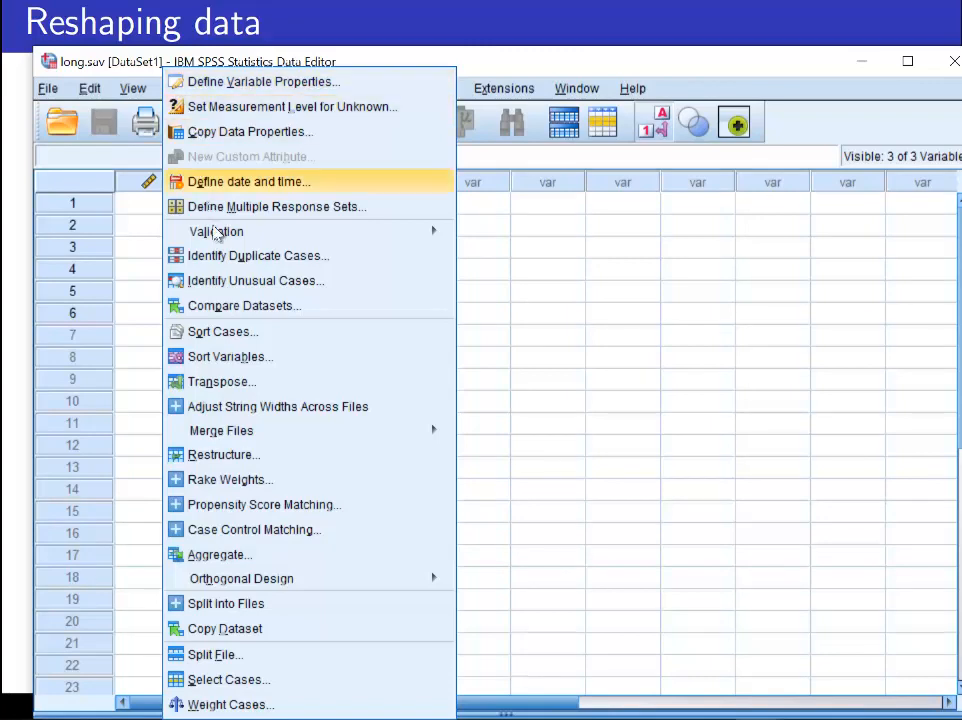
pyautogui.click(221, 455)
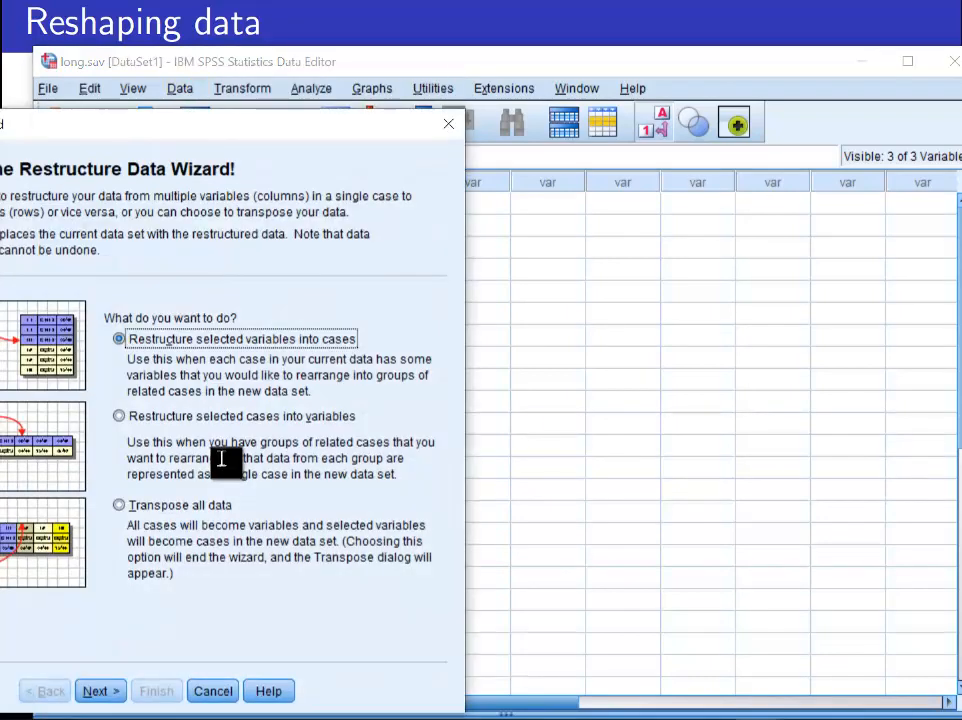
pyautogui.moveTo(205, 418)
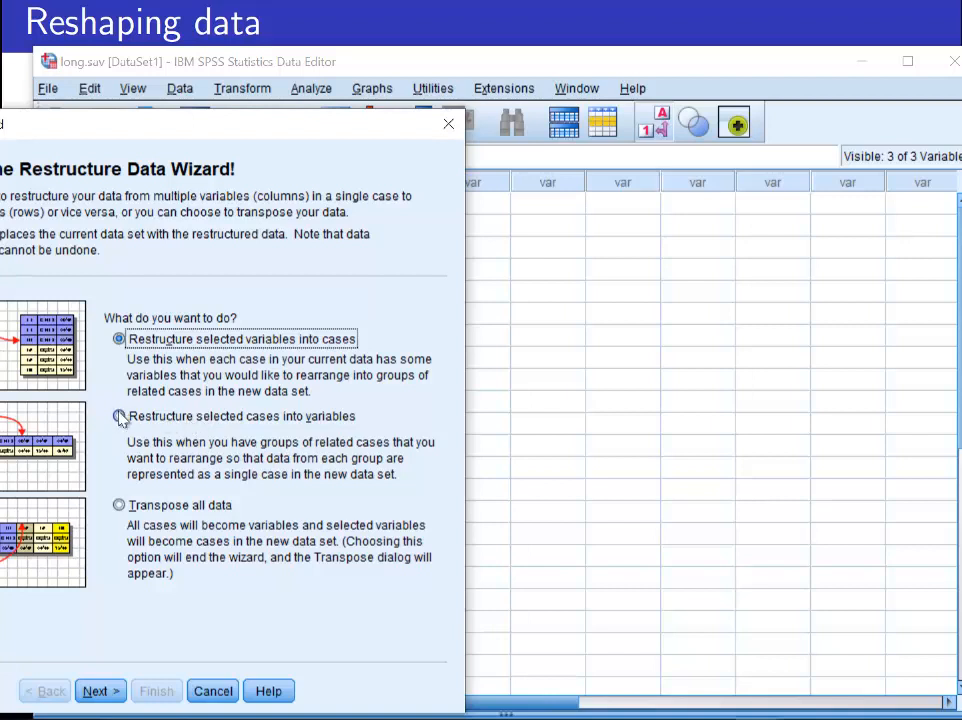
# Choose 'Restructure selected cases into variables' in the wizard.
pyautogui.click(119, 416)
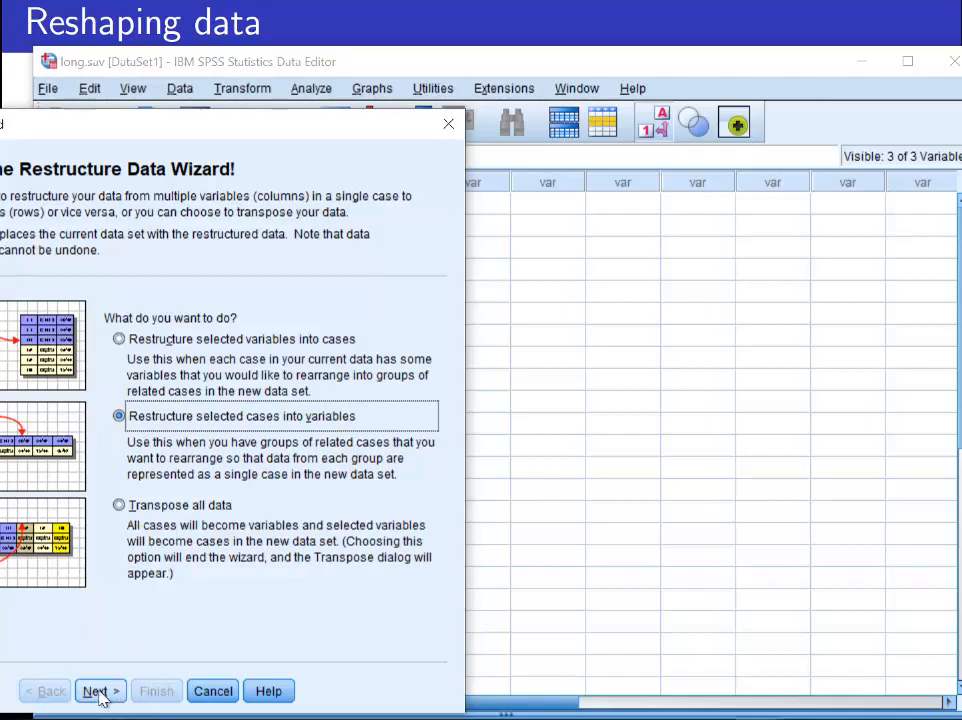